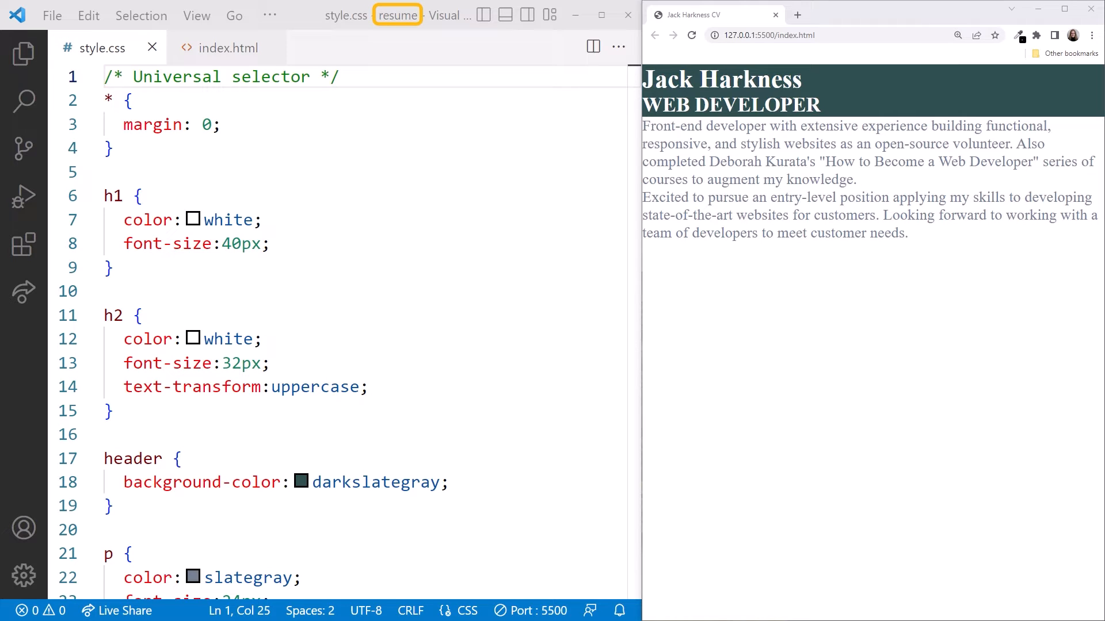
Step: Add margin: 24px 8px to the p rule in style.css
{"action": "left_click", "coordinate": [531, 610]}
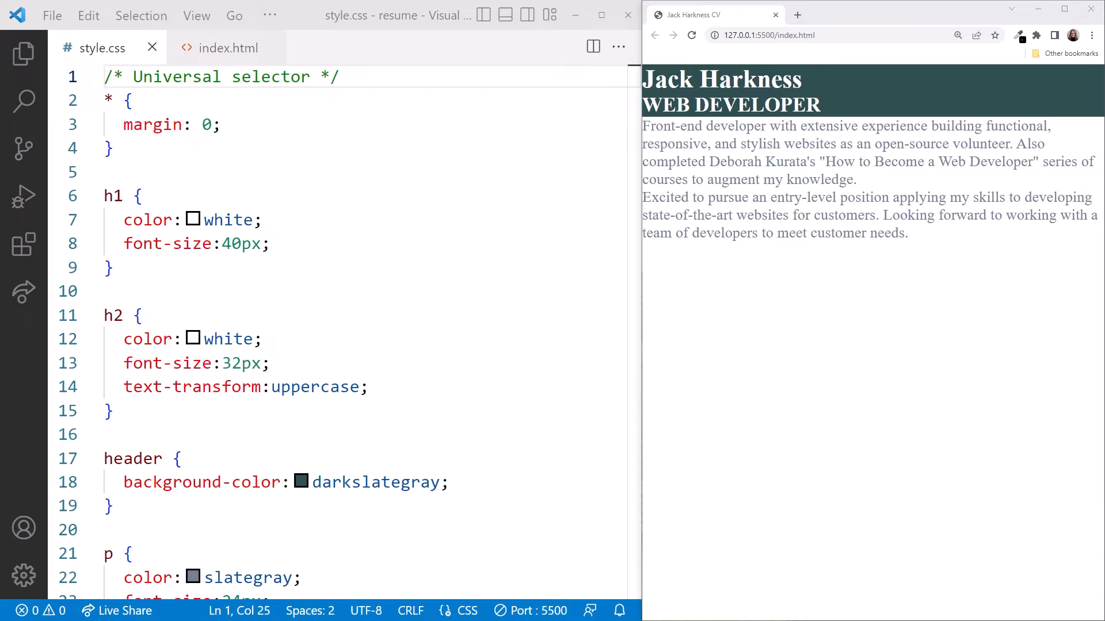
{"action": "double_click", "coordinate": [112, 195]}
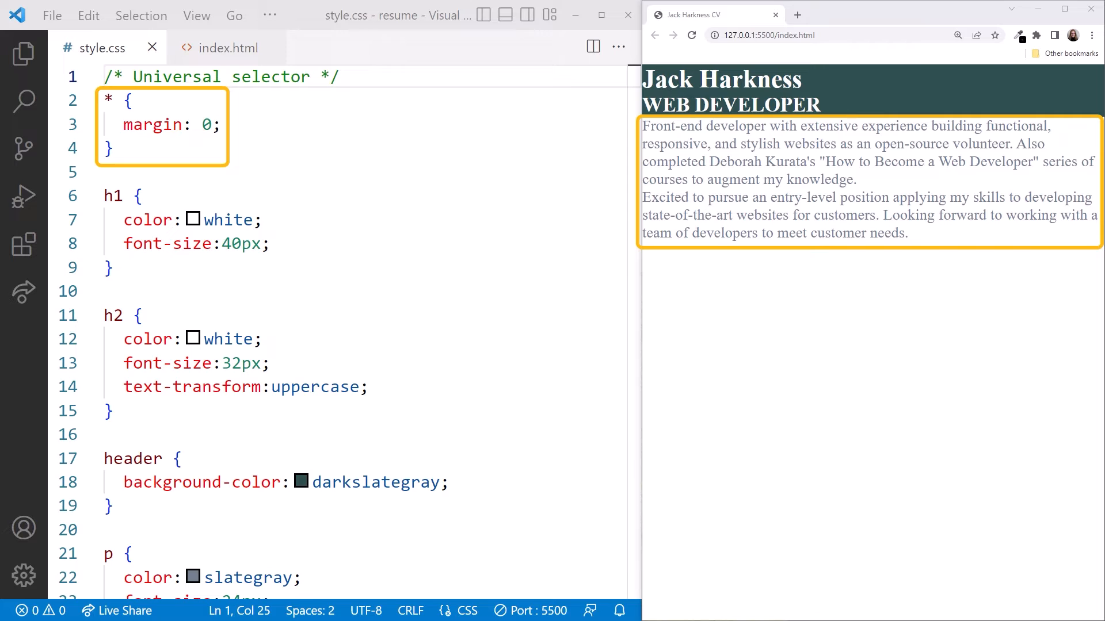
{"action": "scroll", "scroll_direction": "down", "scroll_amount": 3}
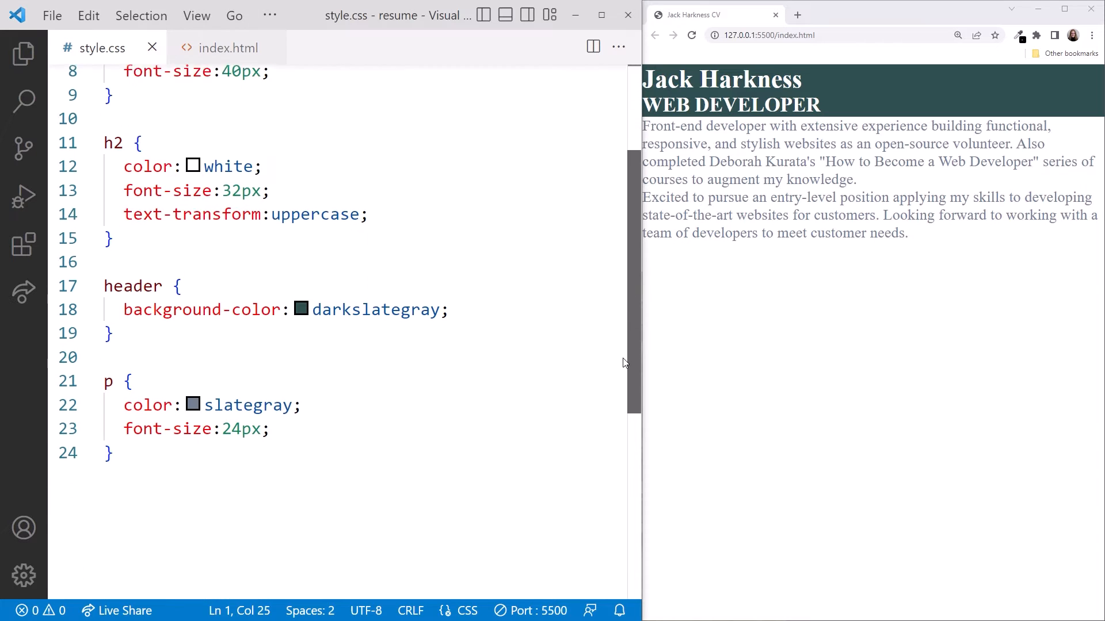
{"action": "type", "text": "mar"}
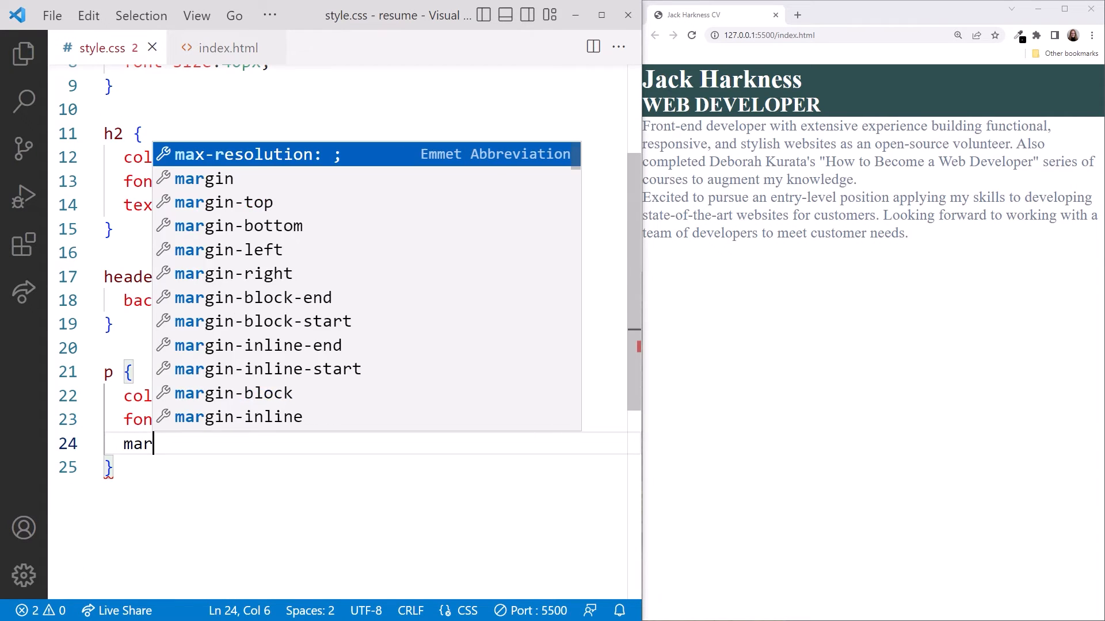
{"action": "type", "text": "gin:24px 8px"}
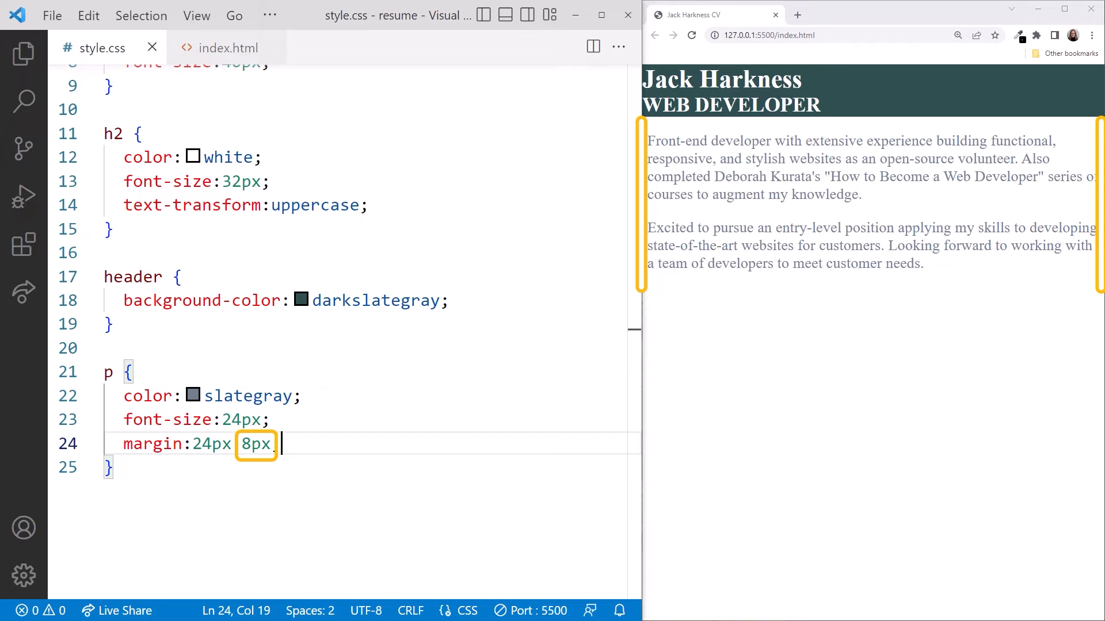
{"action": "type", "text": ";"}
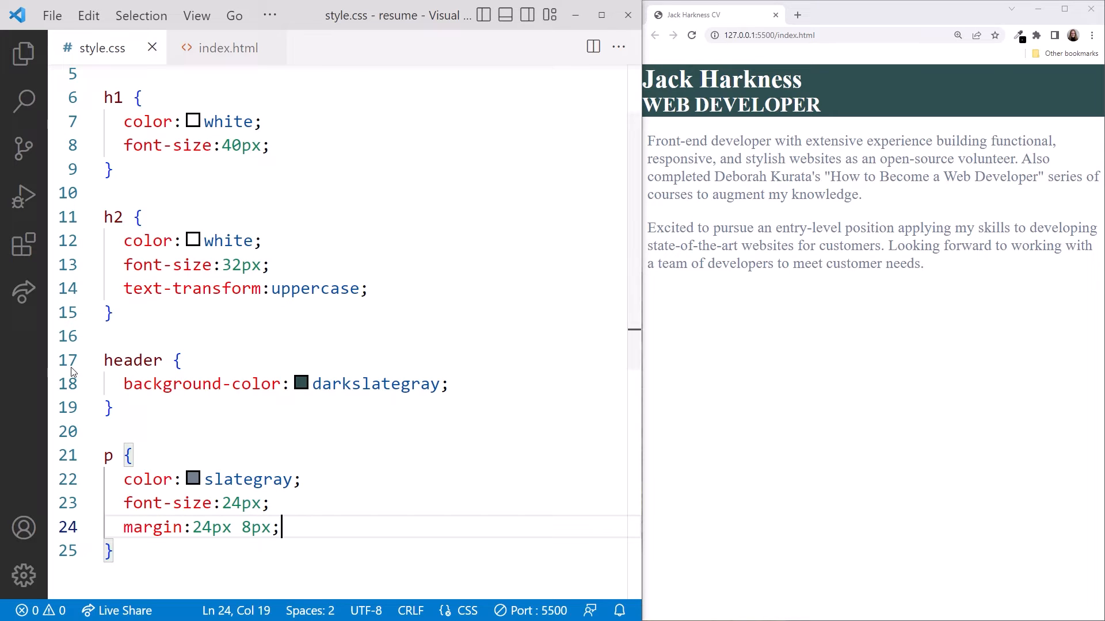
Step: Create an h1,h2 rule setting color: white in style.css
{"action": "type", "text": "h1,h2"}
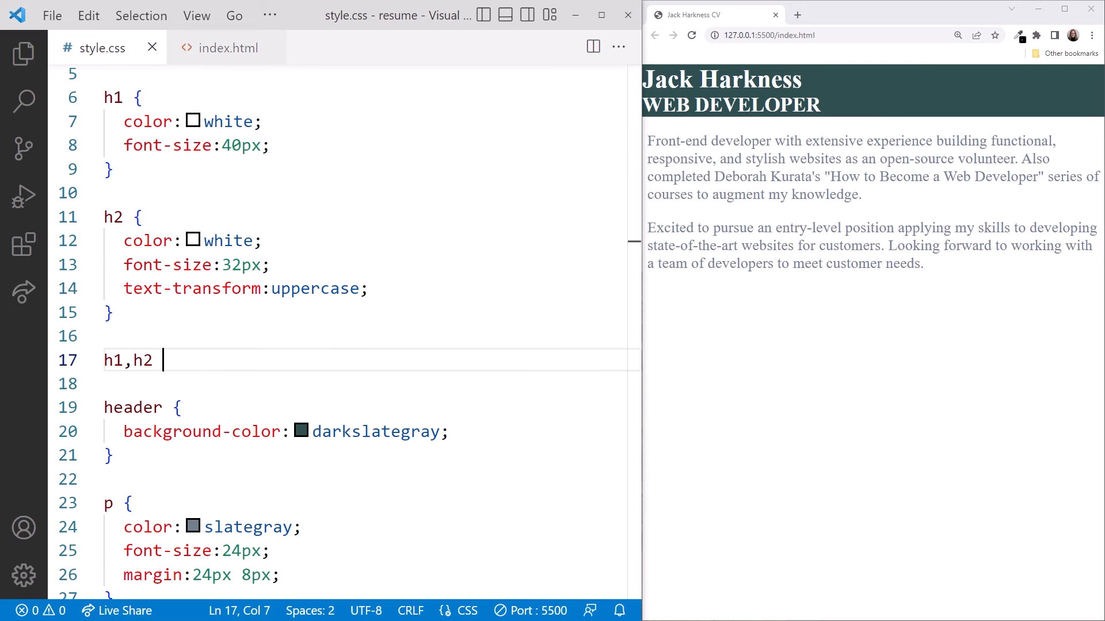
{"action": "type", "text": "{"}
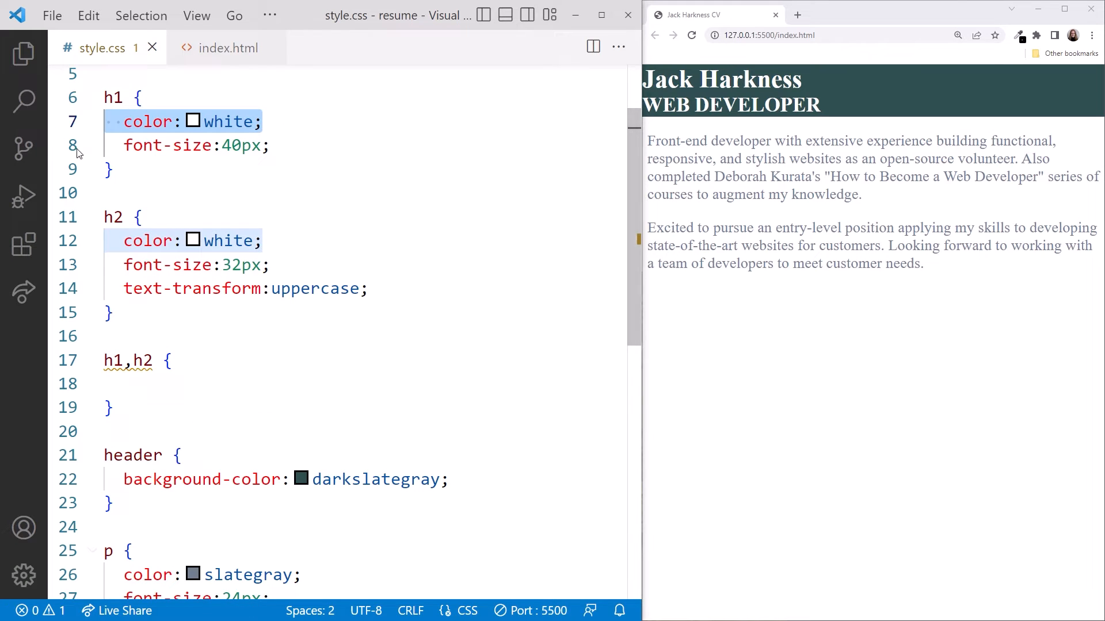
{"action": "type", "text": "color:white;"}
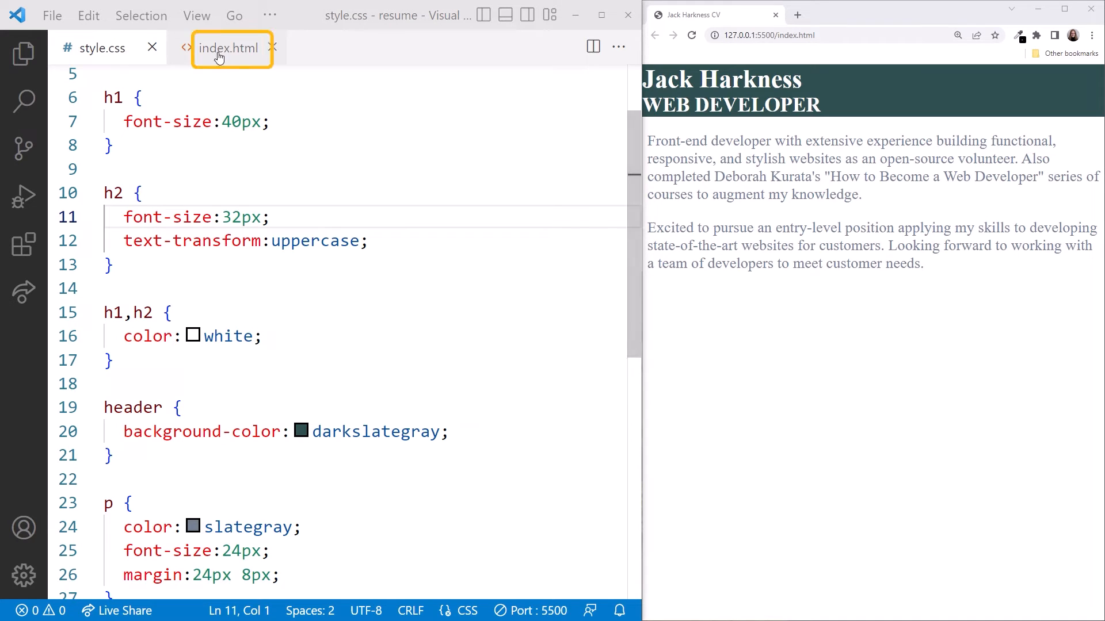
Step: In index.html, add a footer after main containing 'Jack Harkness Page 1'
{"action": "left_click", "coordinate": [229, 48]}
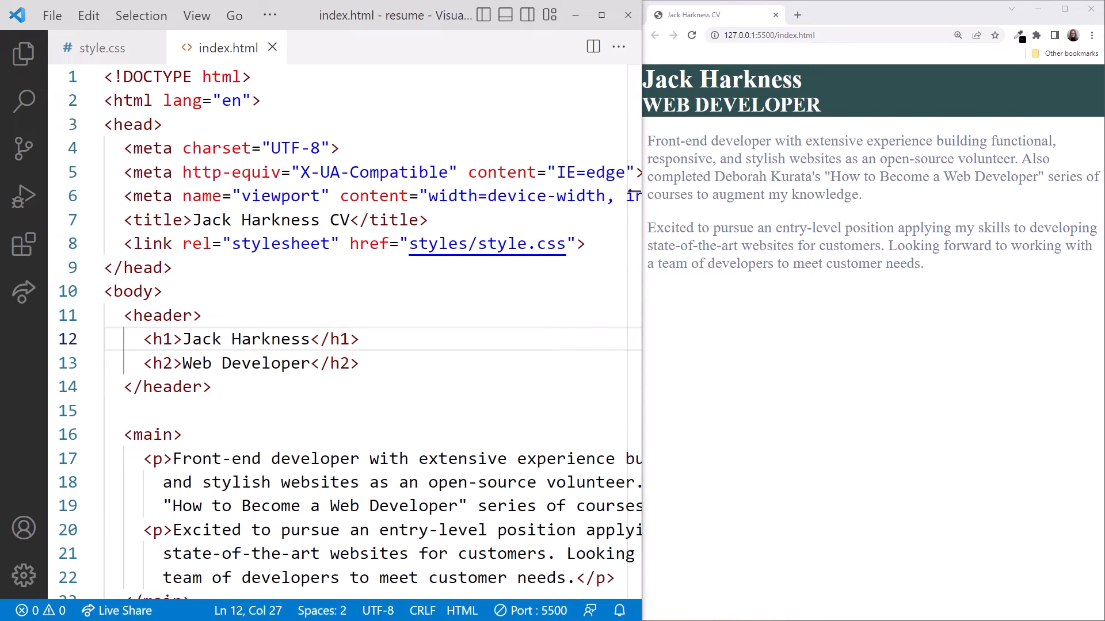
{"action": "scroll", "scroll_direction": "down", "scroll_amount": 3}
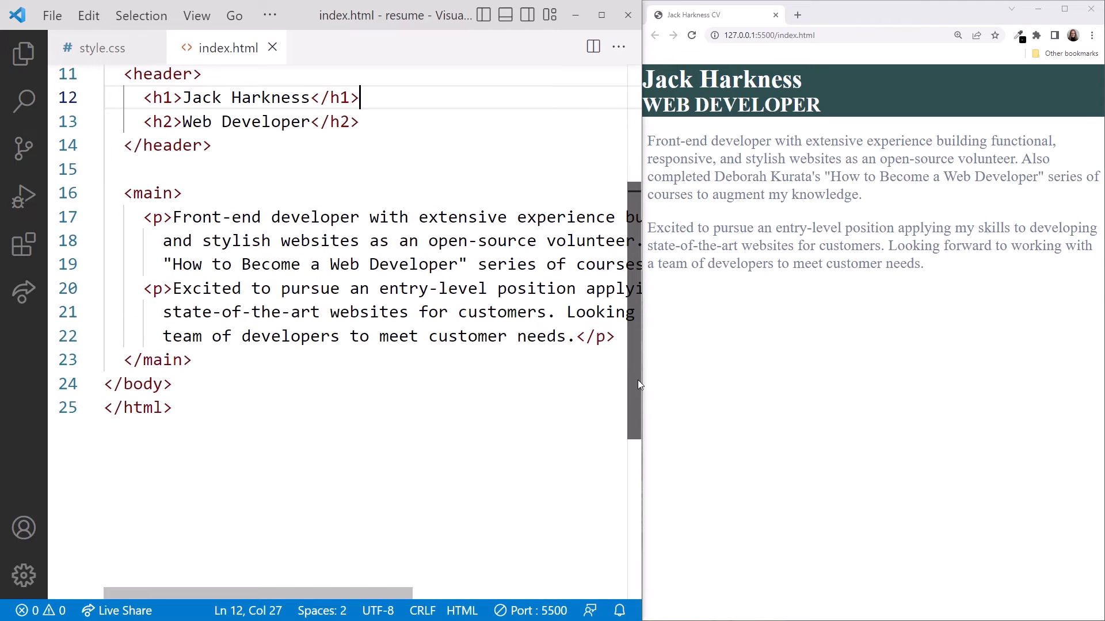
{"action": "type", "text": "<footer></footer>"}
{"action": "type", "text": "<p></p>"}
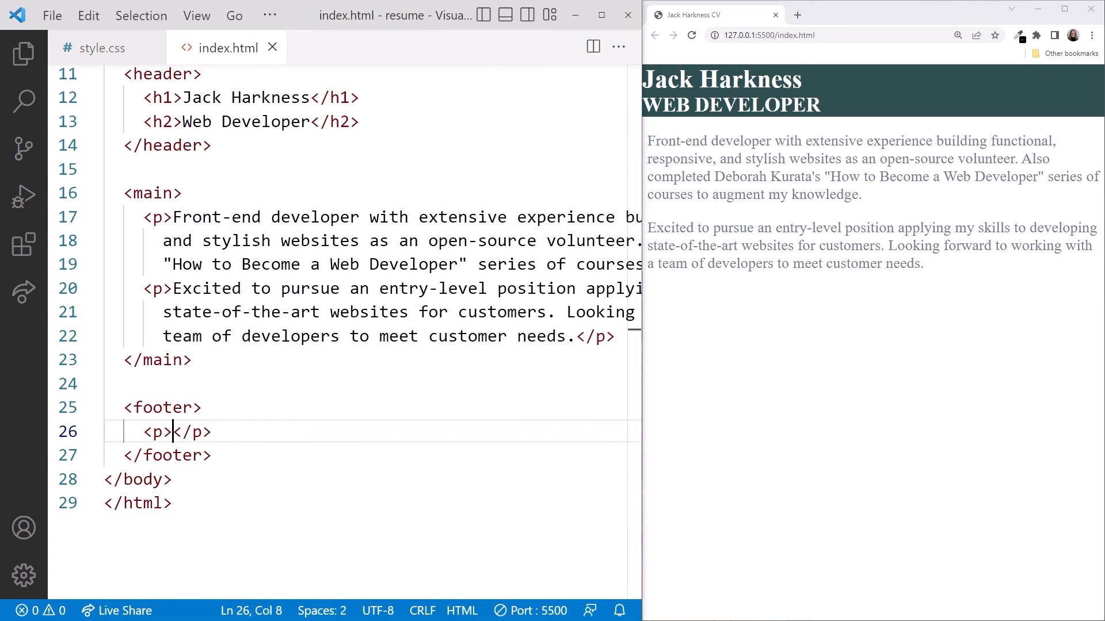
{"action": "type", "text": "J"}
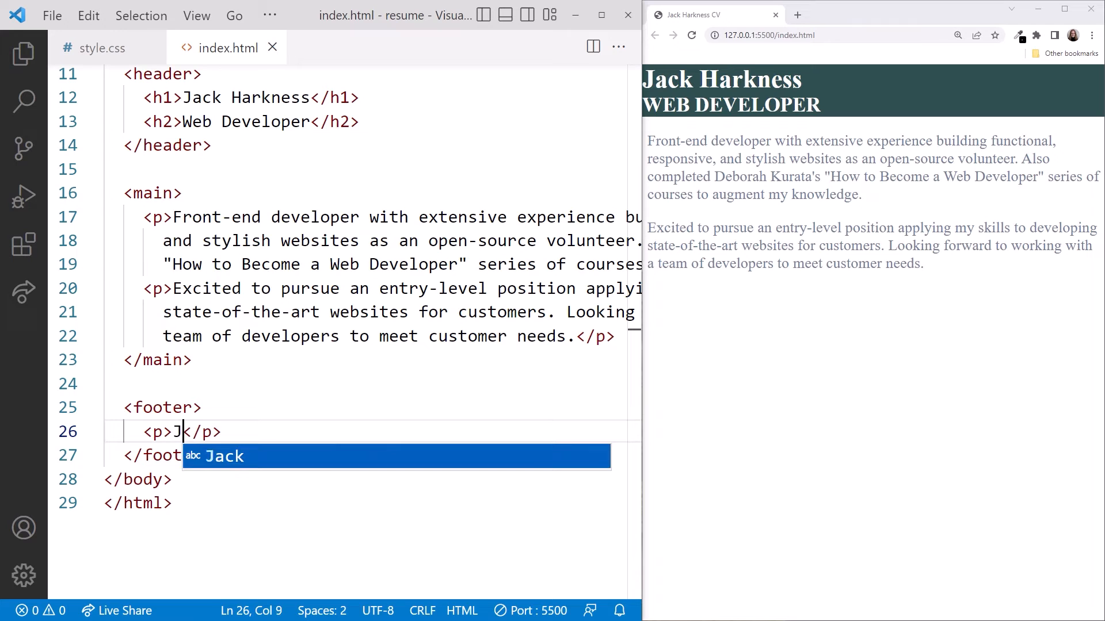
{"action": "type", "text": "ack Harkness Page 1"}
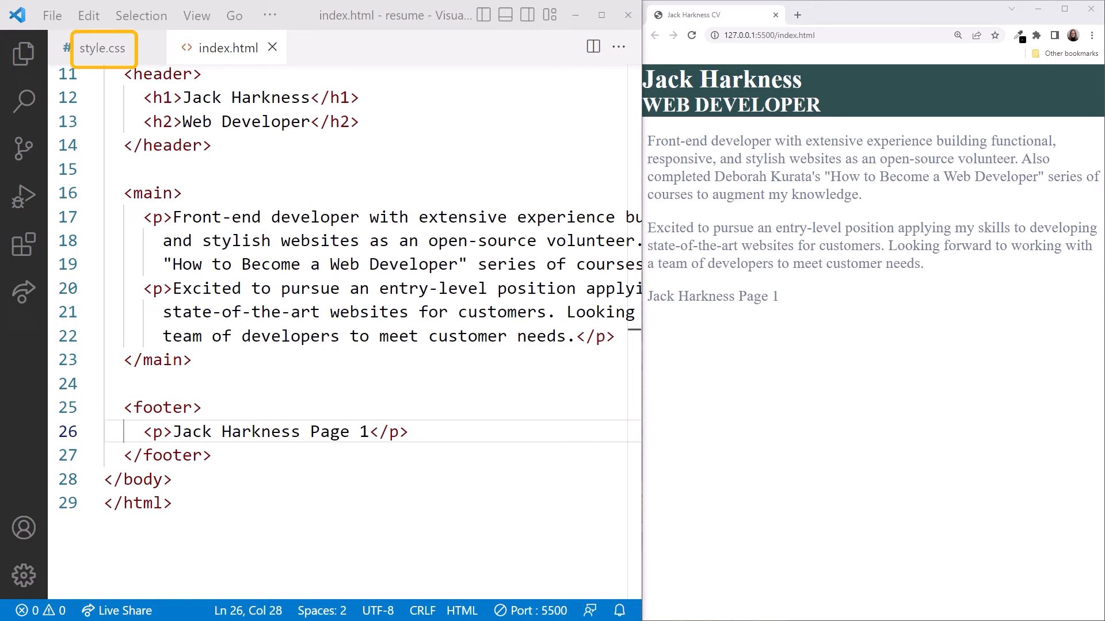
{"action": "left_click", "coordinate": [103, 48]}
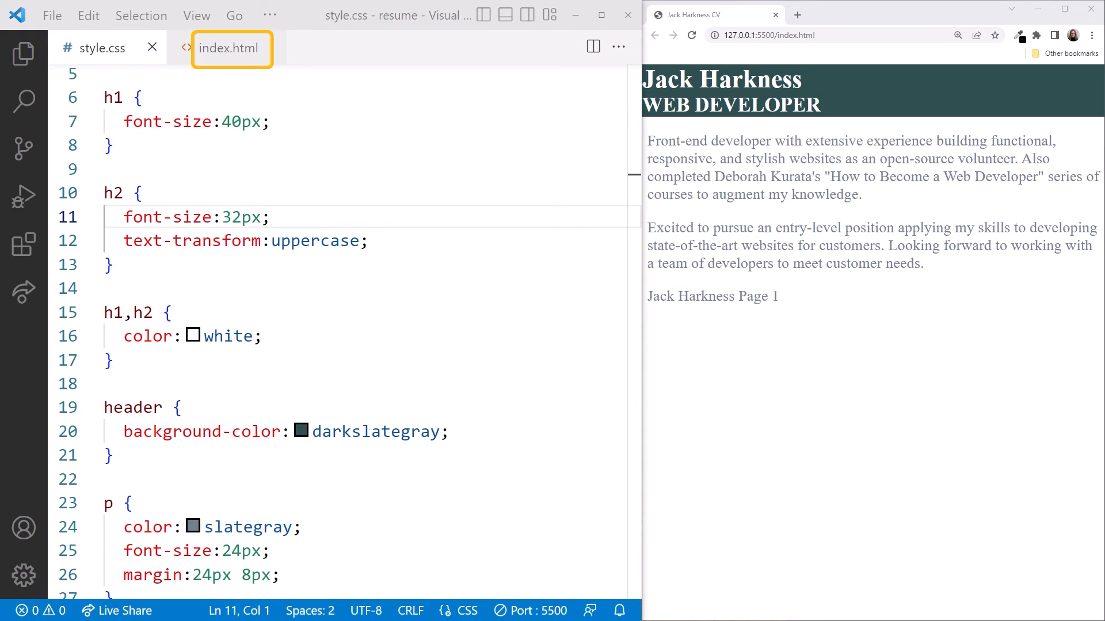
{"action": "left_click", "coordinate": [230, 48]}
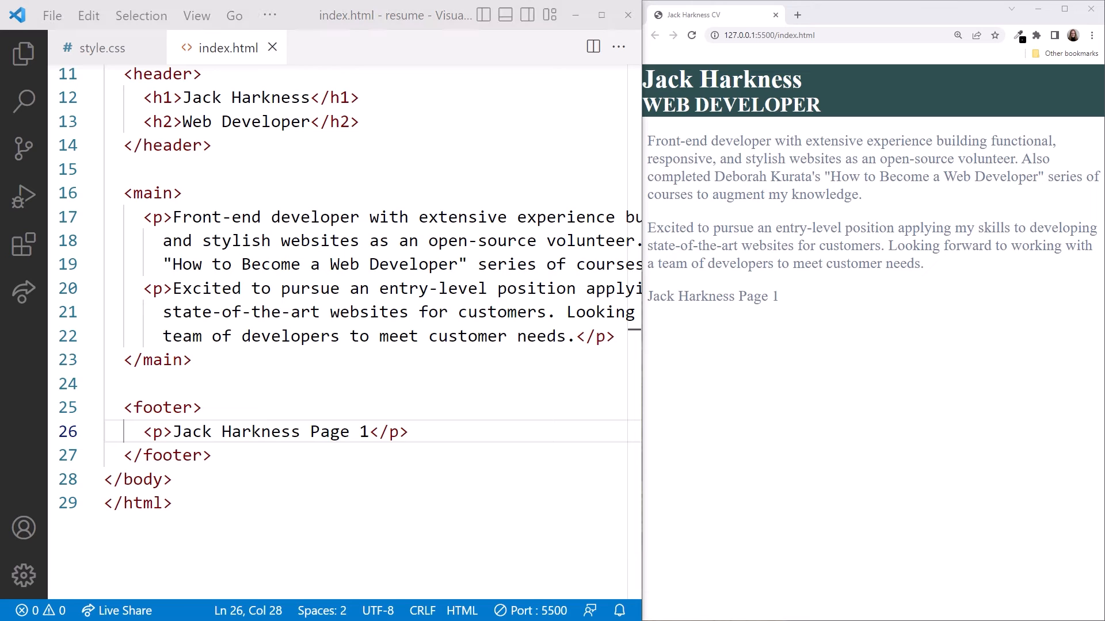
{"action": "left_click", "coordinate": [103, 48]}
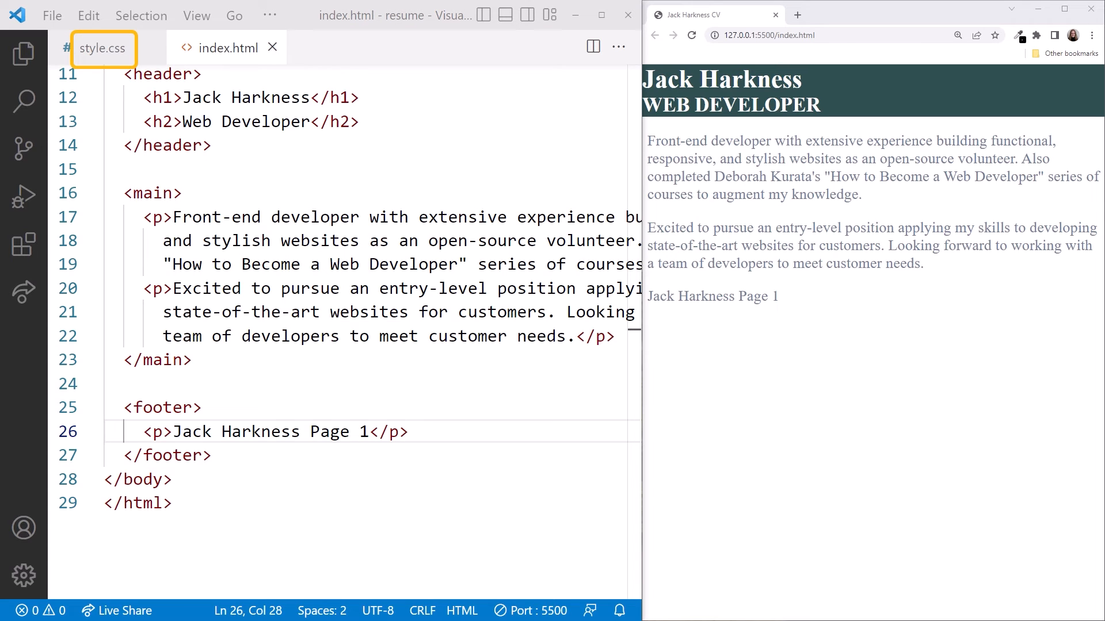